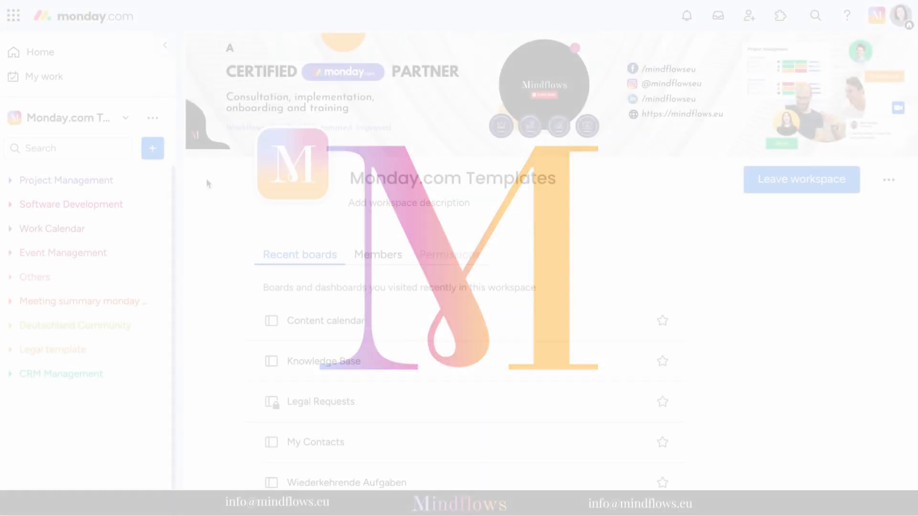
Step: Open the Template center from the workspace's add menu via 'Choose from templates'
left_click(152, 149)
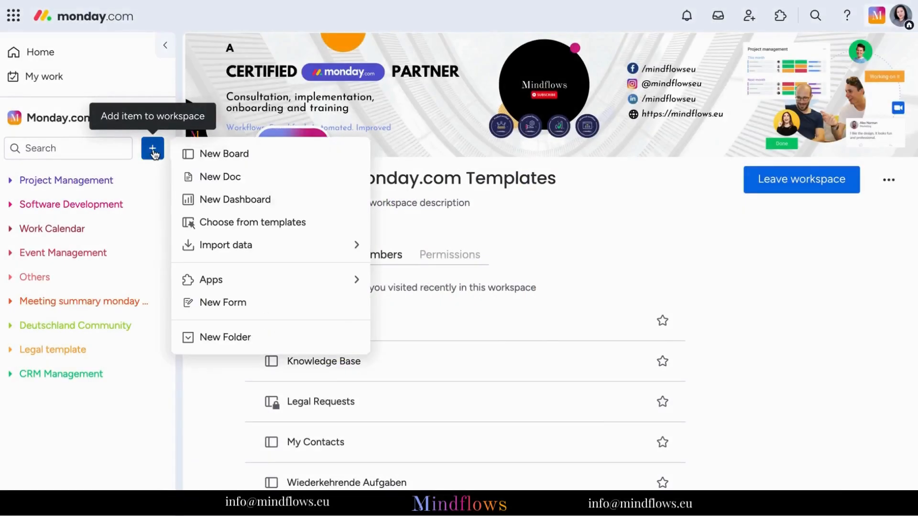
left_click(252, 221)
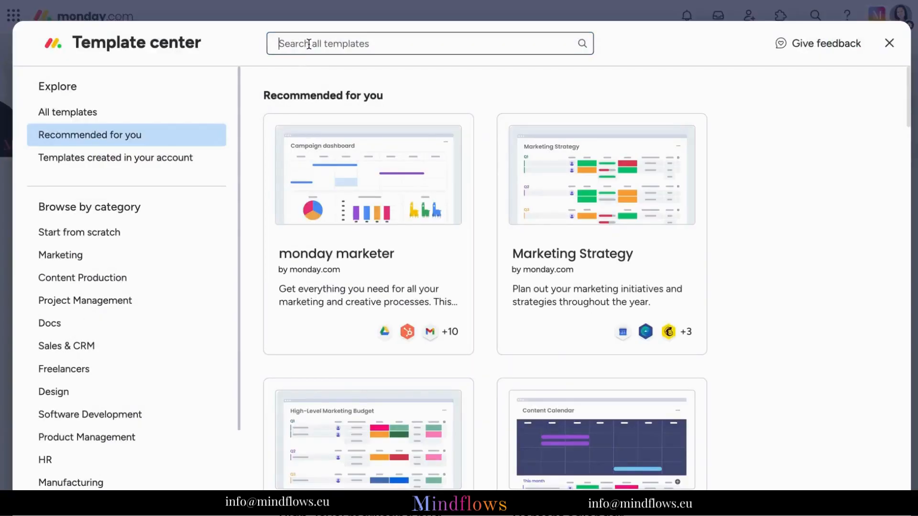
Step: Search templates for 'HR' and install the HR services template into the workspace
type("HR")
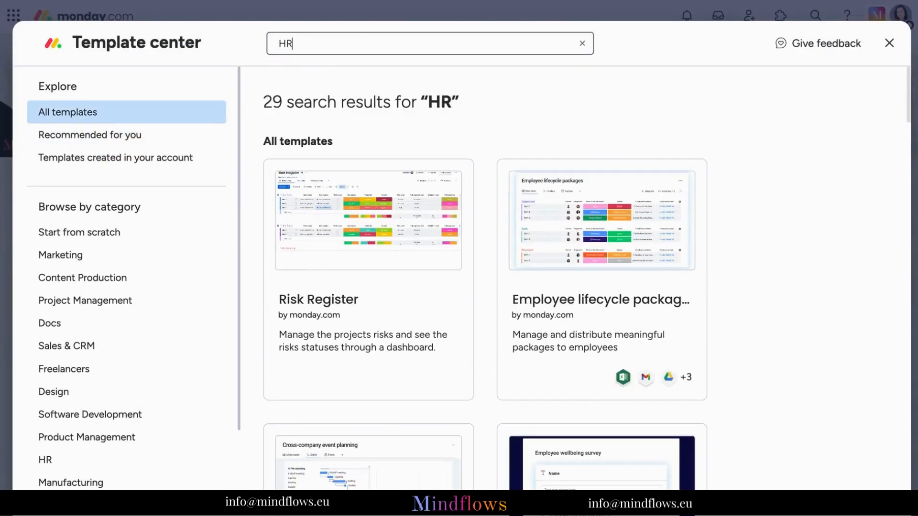
scroll("down", 3)
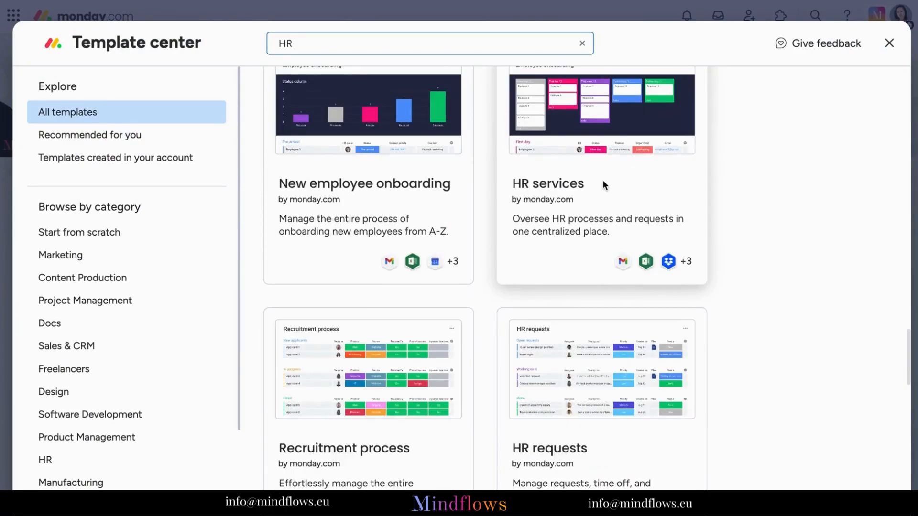
left_click(601, 176)
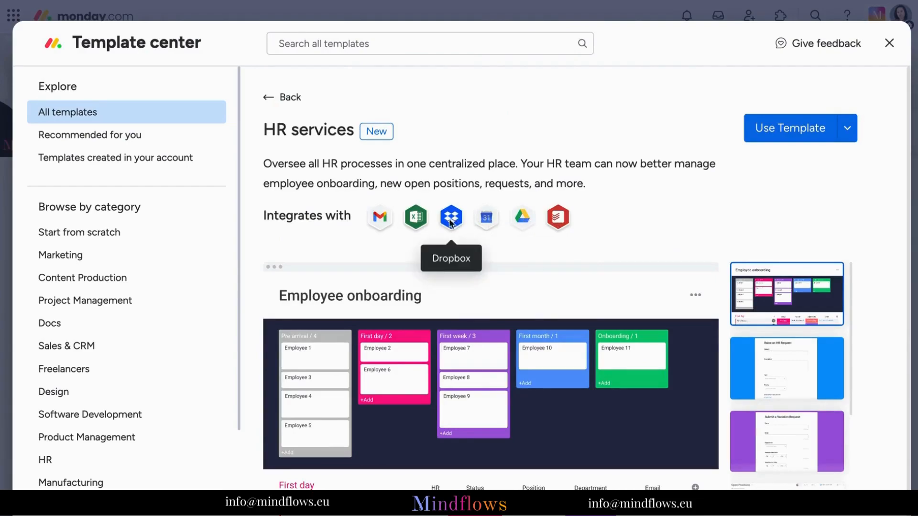
left_click(790, 127)
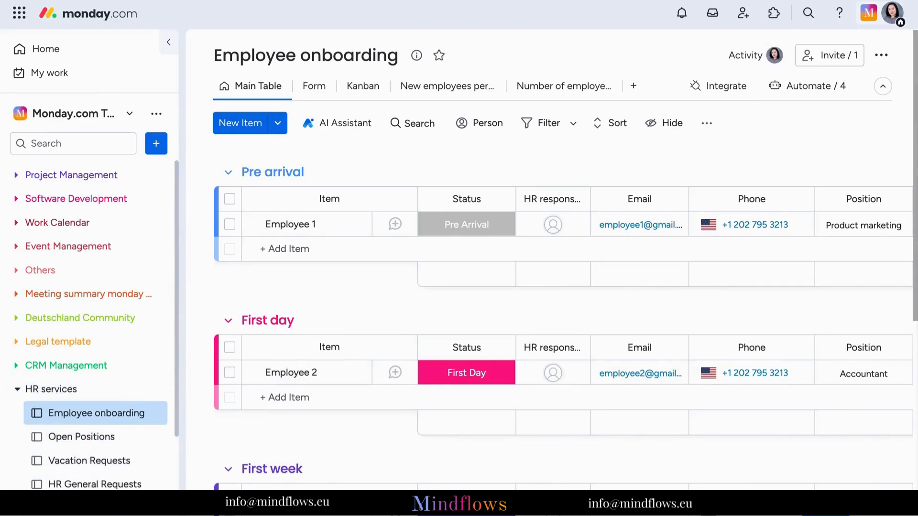
mouse_move(228, 320)
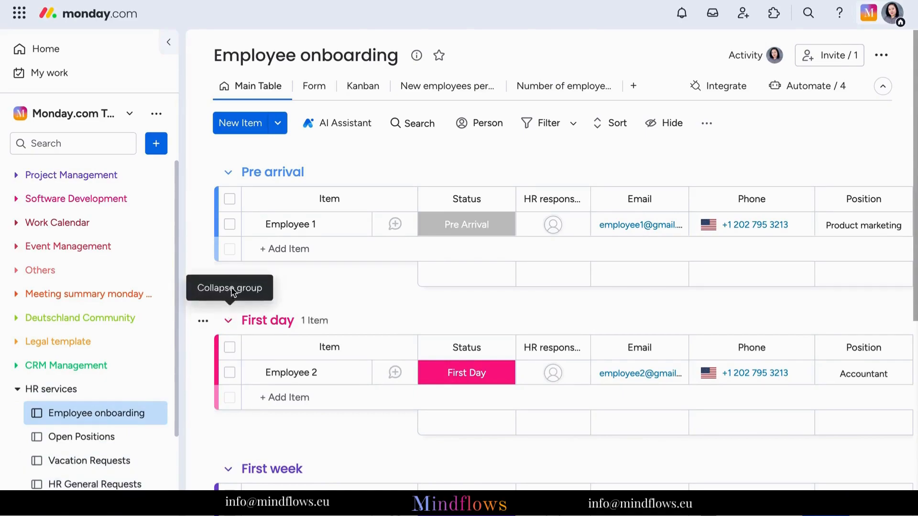
mouse_move(298, 284)
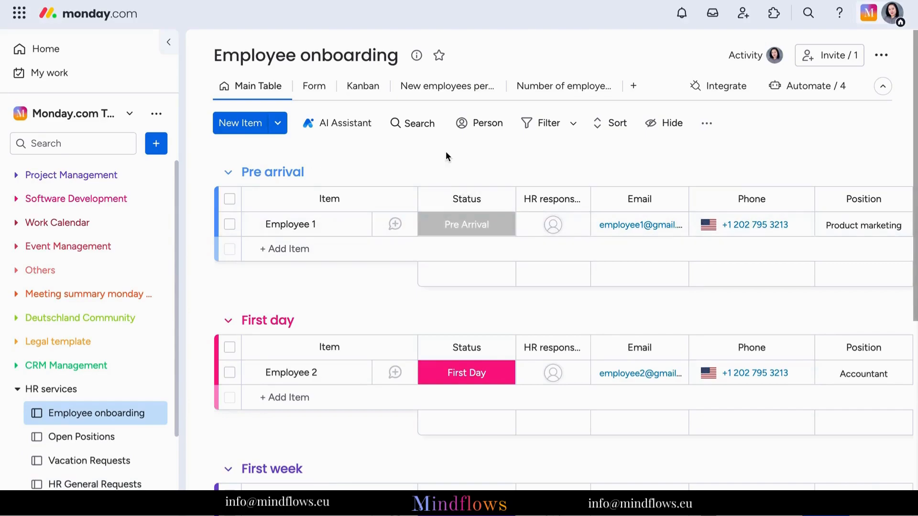
mouse_move(447, 86)
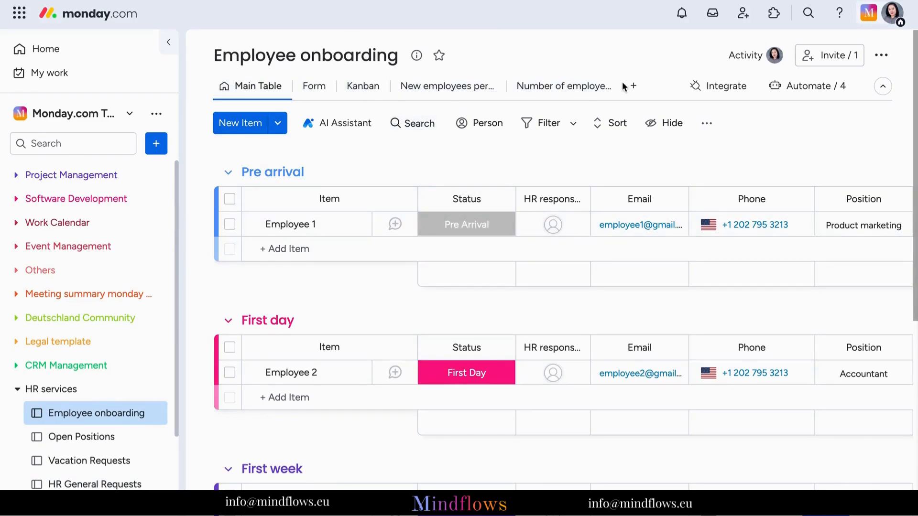
mouse_move(813, 86)
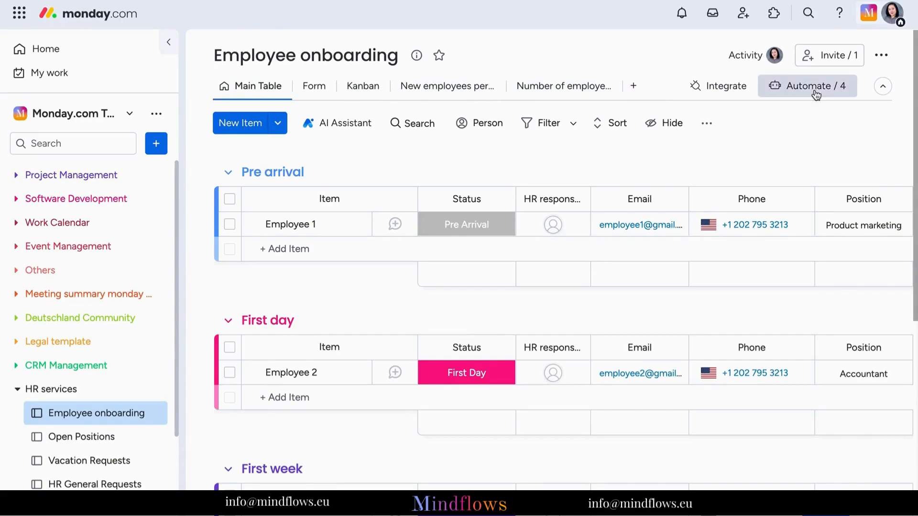
Step: View the Employee onboarding form down to Position, Department, Reporting manager and Date of joining
left_click(313, 86)
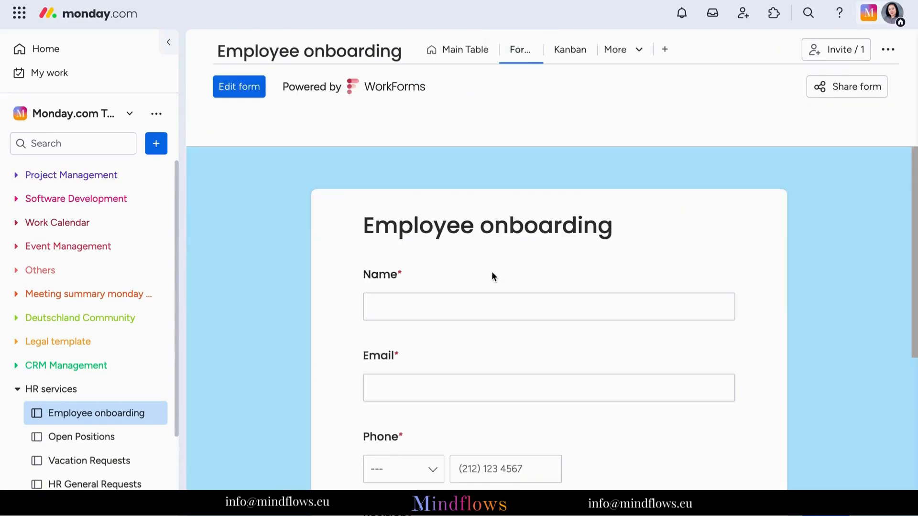
scroll("down", 3)
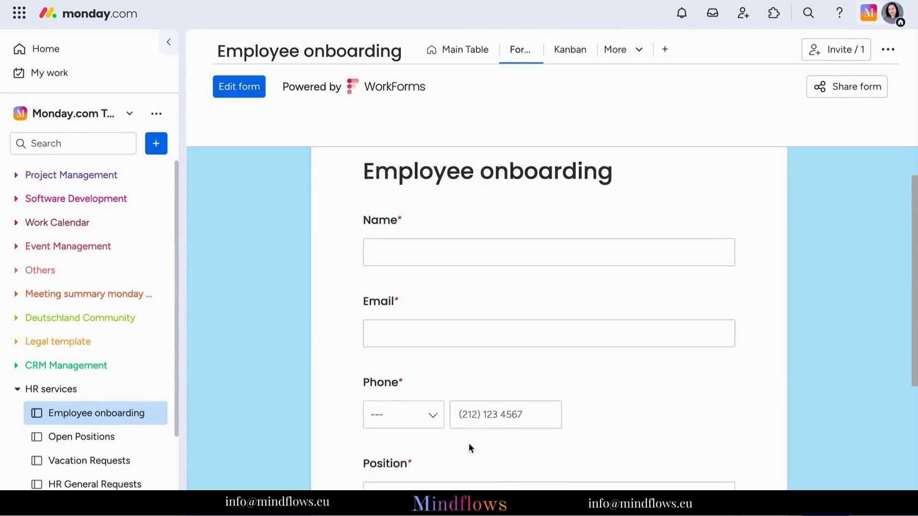
scroll("down", 3)
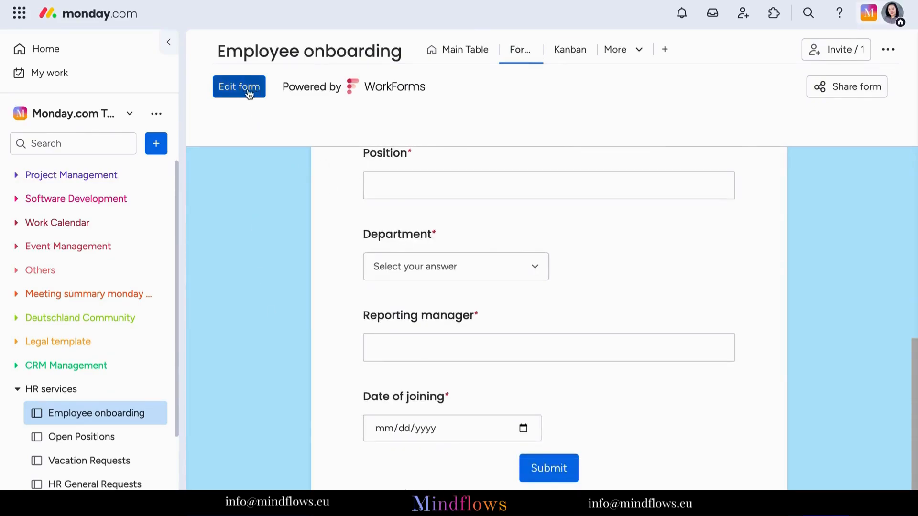
mouse_move(673, 110)
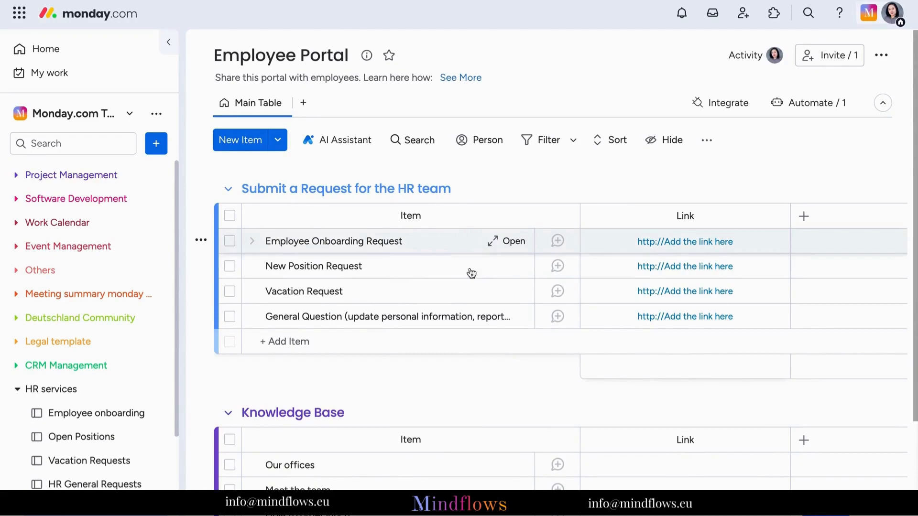
mouse_move(204, 378)
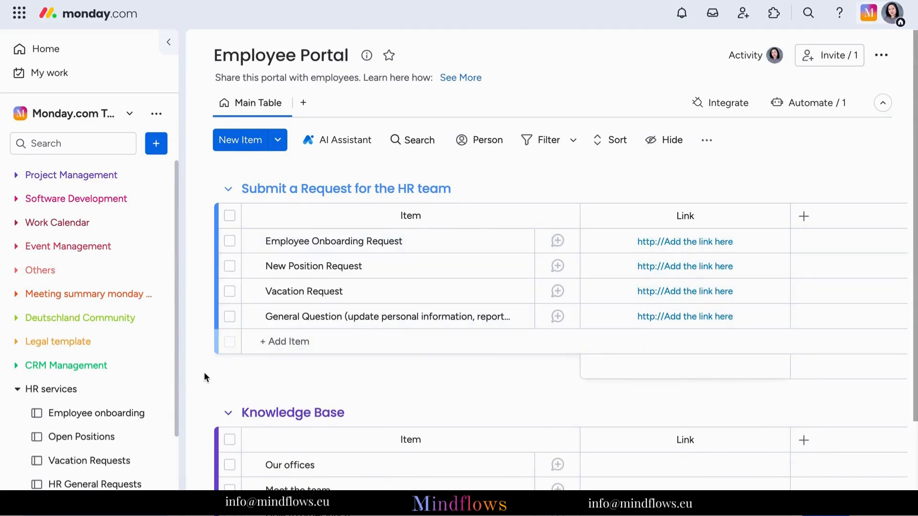
Step: Switch from the Employee Portal board to the Vacation Requests board
left_click(89, 461)
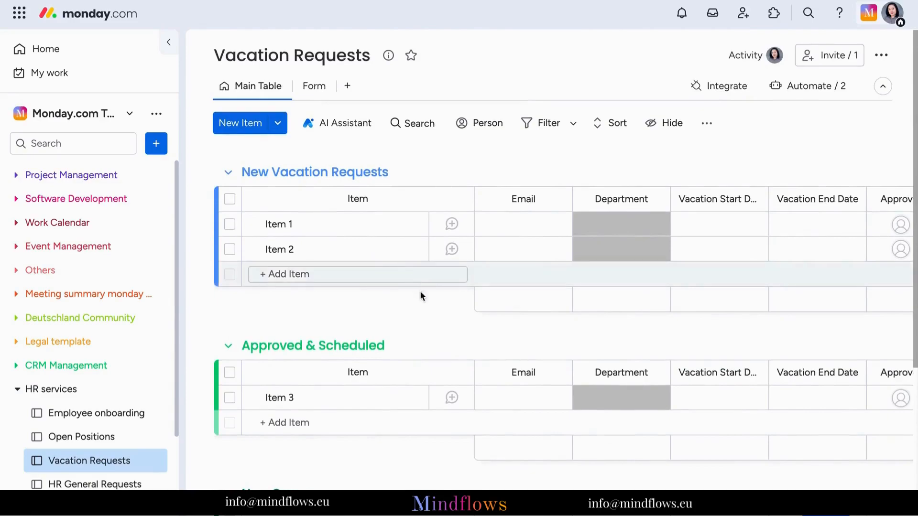
Step: Review the Vacation Requests statuses, then switch to the Open Positions board
left_click(621, 223)
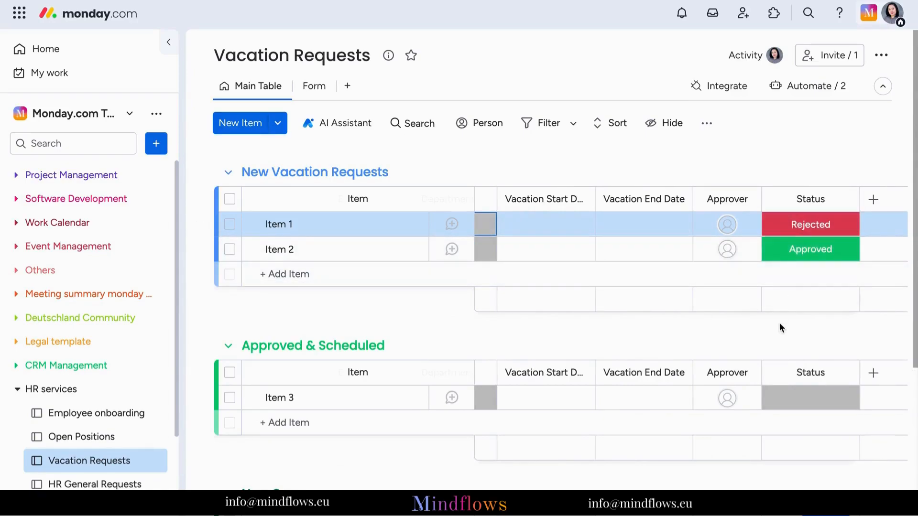
left_click(82, 437)
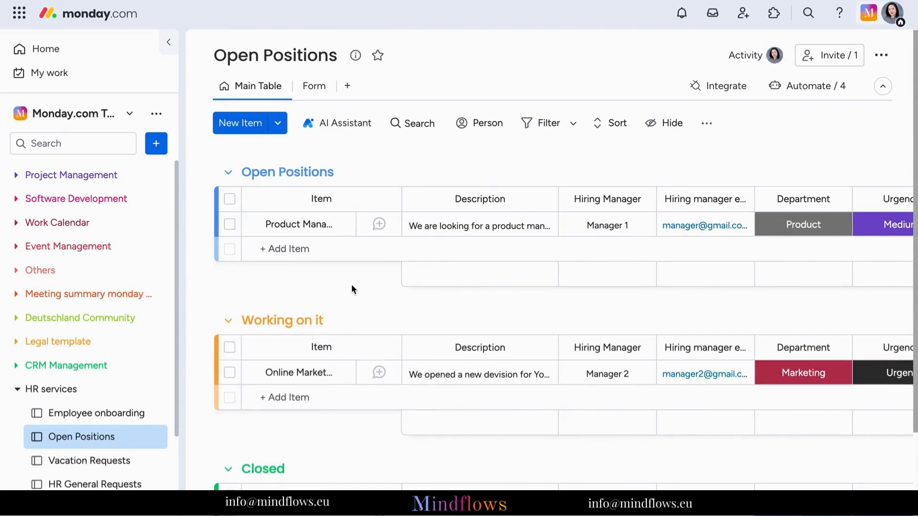
Step: View the HR General Requests board, then return to the Employee Portal board
left_click(94, 484)
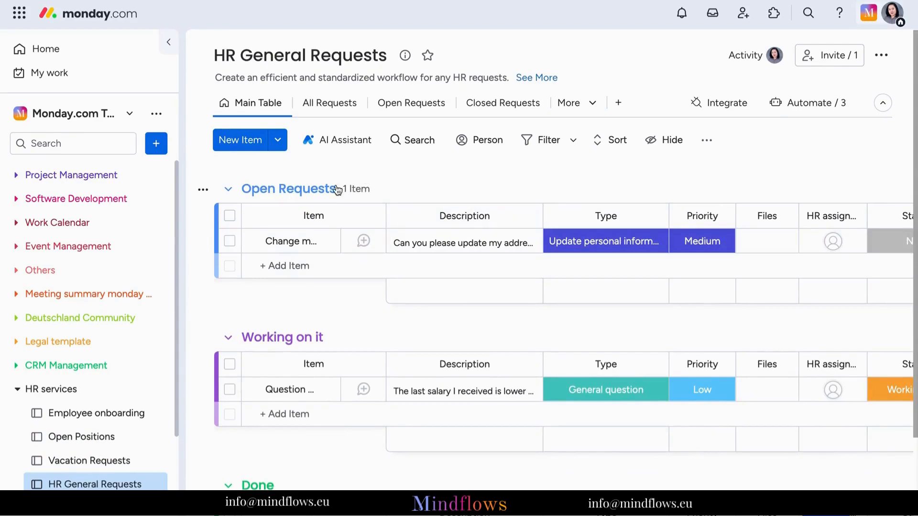
left_click(282, 337)
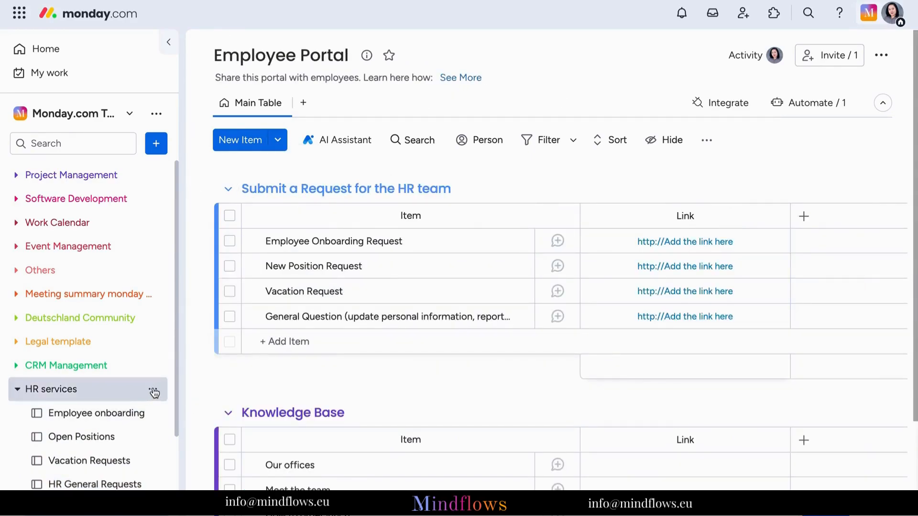
left_click(153, 356)
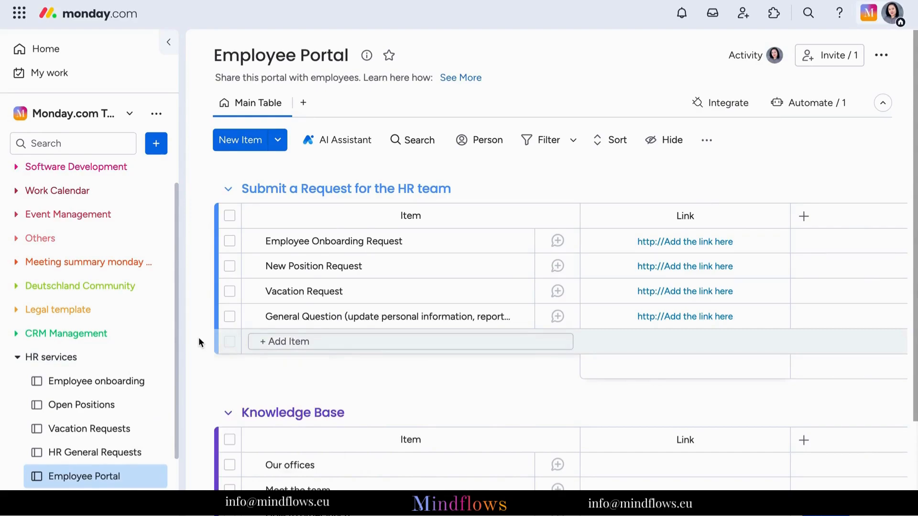
left_click(18, 357)
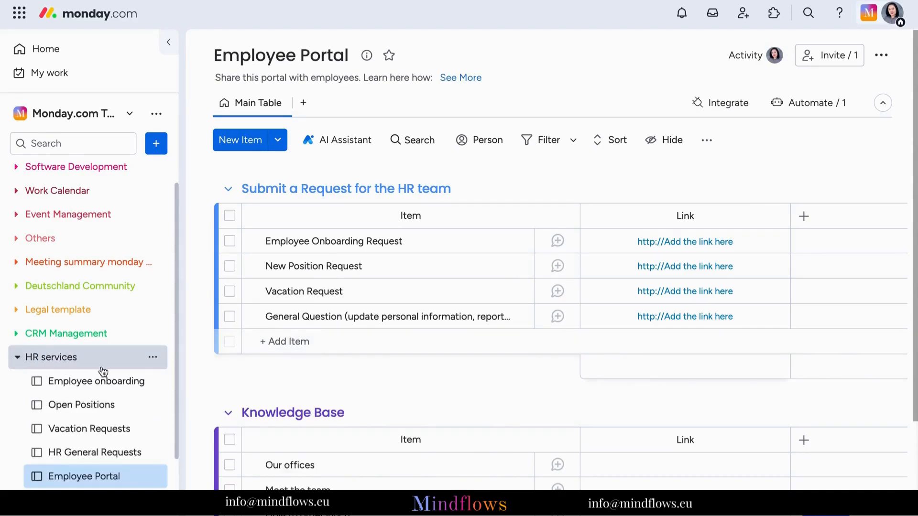
mouse_move(213, 392)
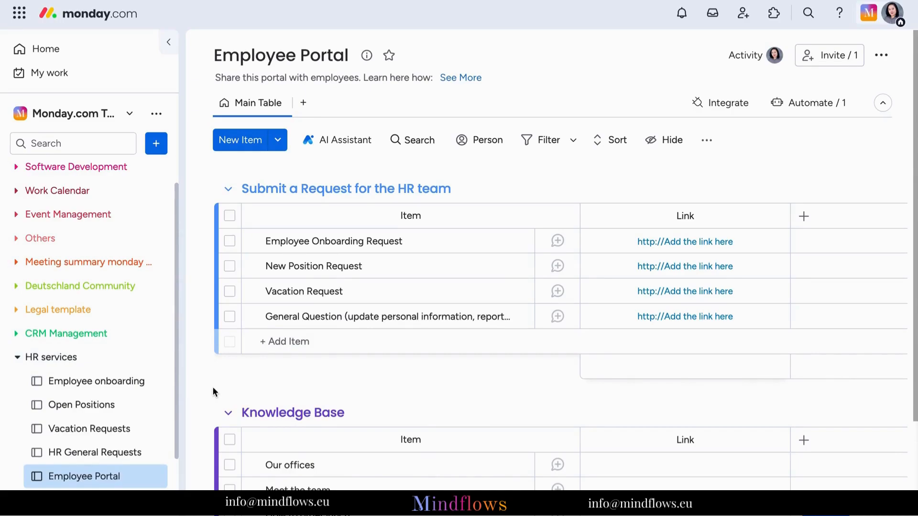